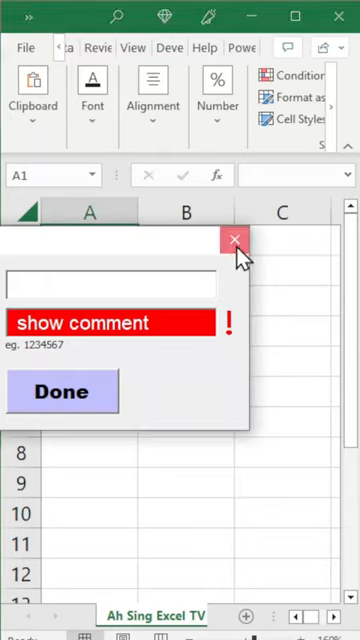
# Close the running sample comment form to return to the empty worksheet.
pyautogui.click(236, 240)
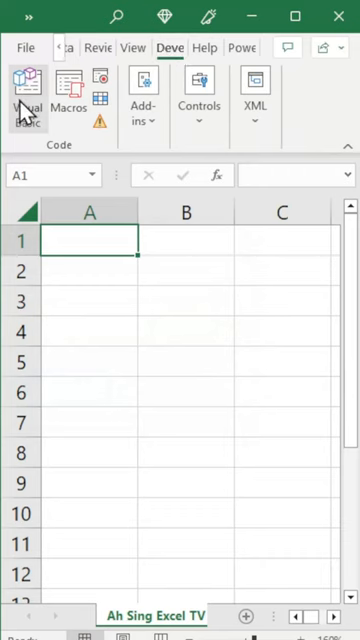
# Open the Visual Basic editor and create an empty Label4 MouseMove procedure.
pyautogui.click(28, 95)
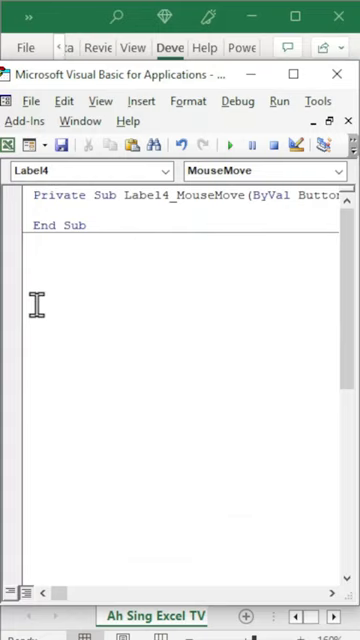
# Type UserForm2.Show in Label4_MouseMove and start a second UserForm2 line.
pyautogui.write('userfo')
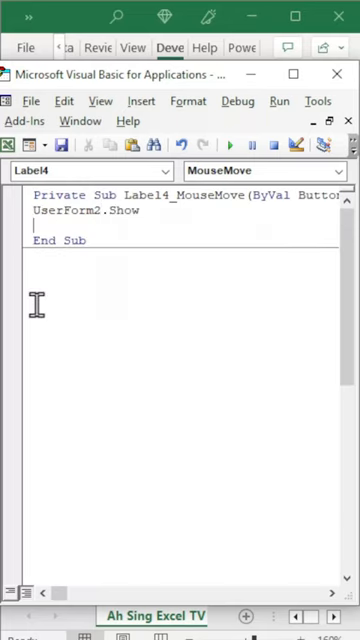
pyautogui.write('userform2.')
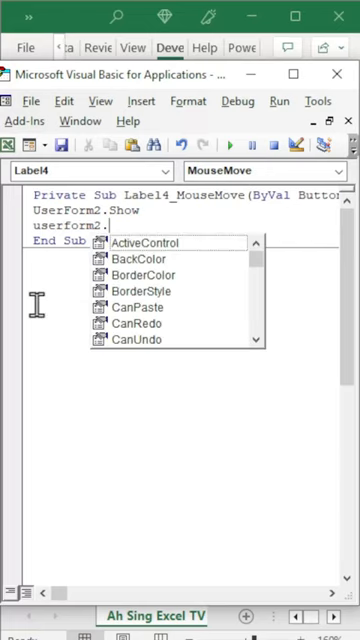
# Complete the second line as UserForm2.Left = userform1.left.
pyautogui.write('left')
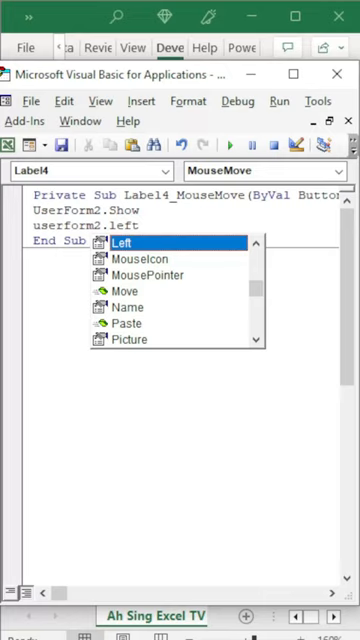
pyautogui.doubleClick(128, 242)
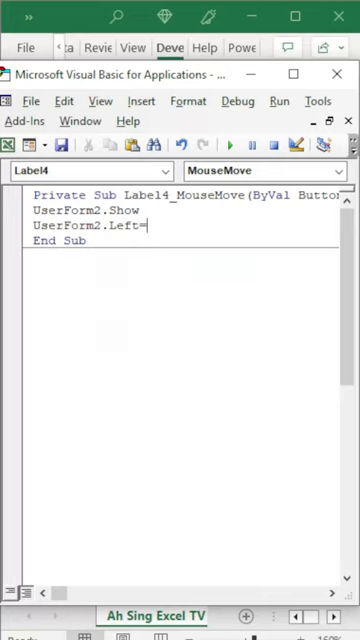
pyautogui.write('userform1.lef')
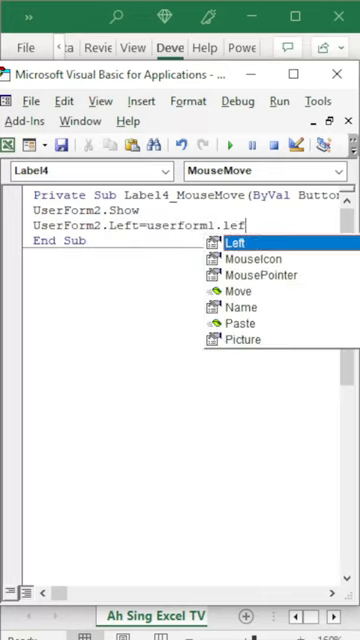
pyautogui.write('t')
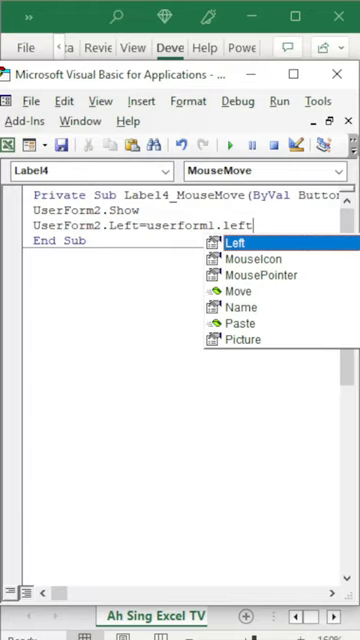